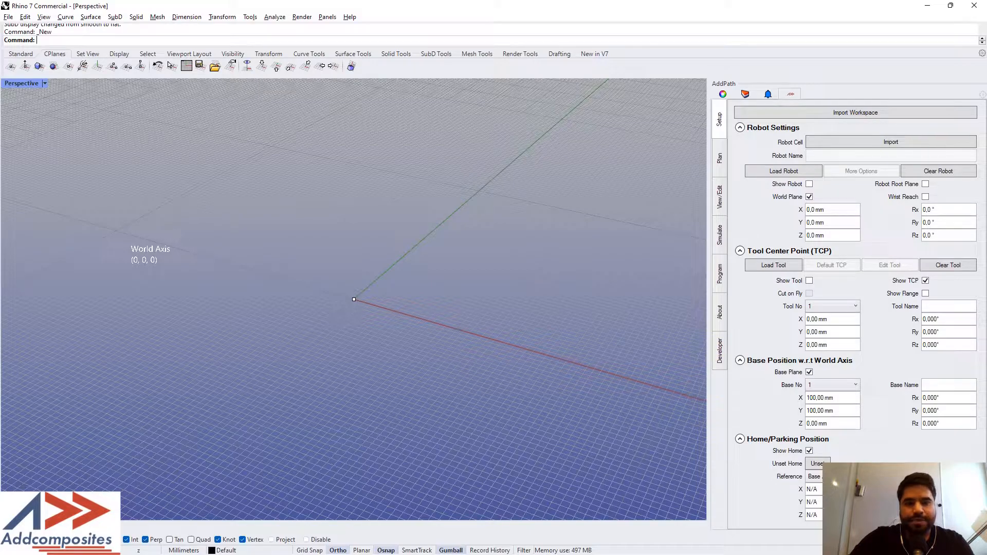
mouse_move(655, 199)
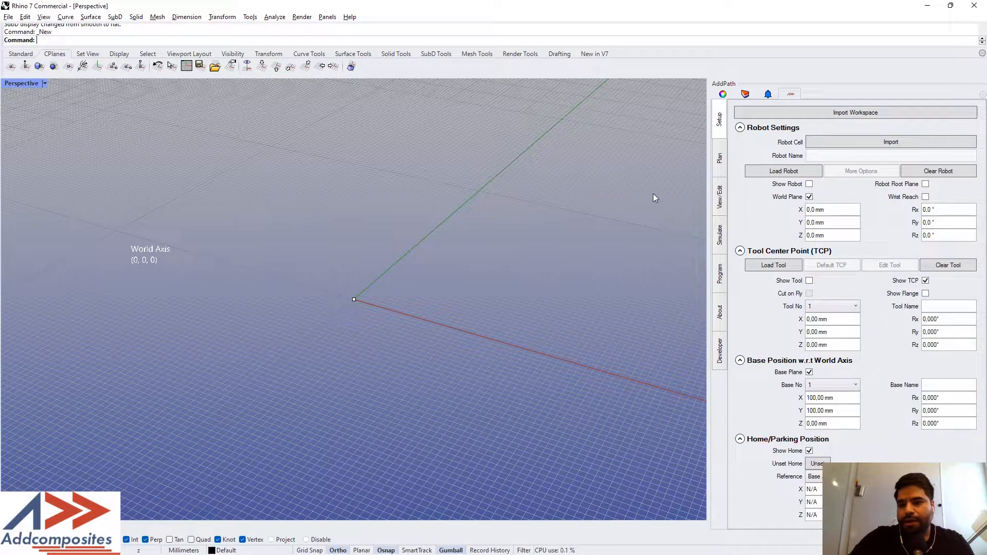
mouse_move(702, 147)
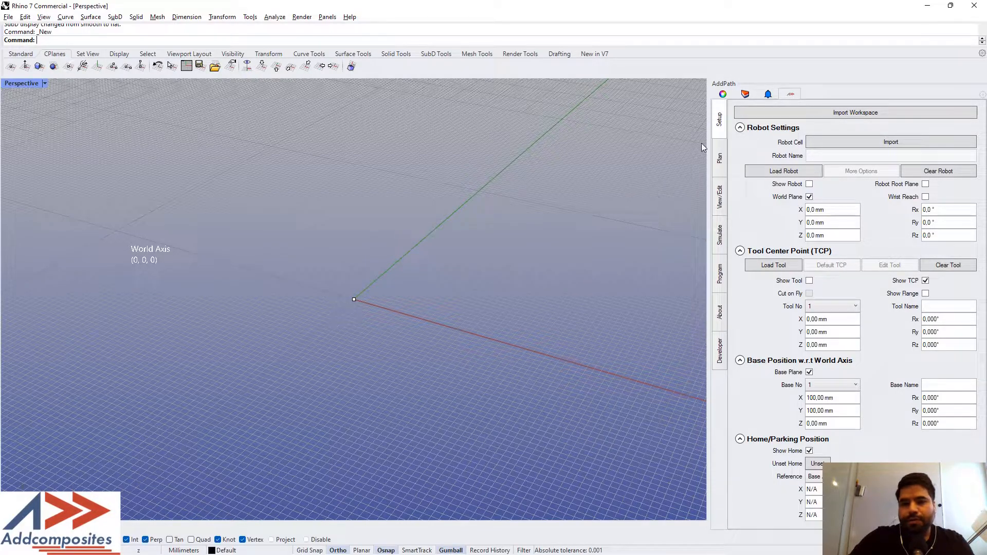
mouse_move(644, 173)
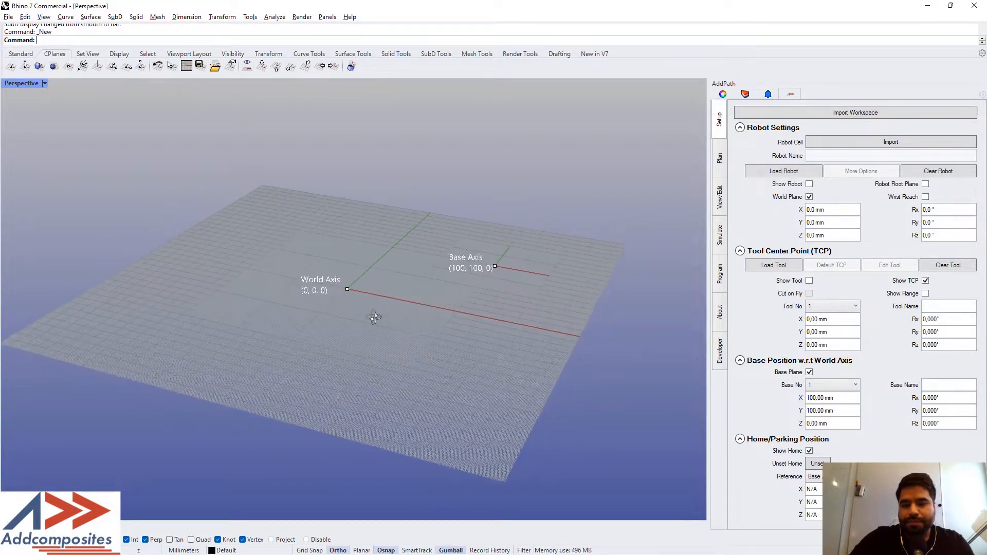
mouse_move(378, 319)
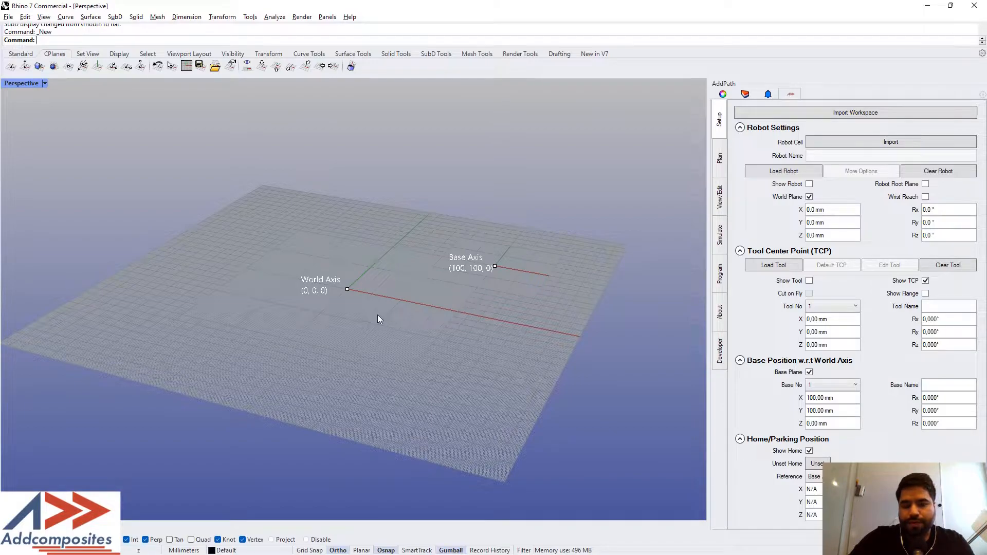
mouse_move(378, 312)
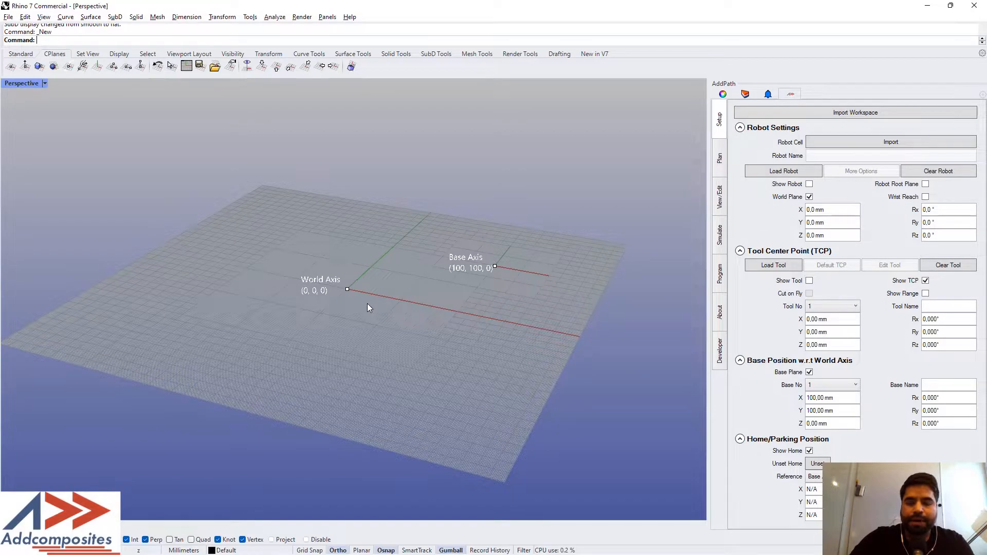
mouse_move(339, 296)
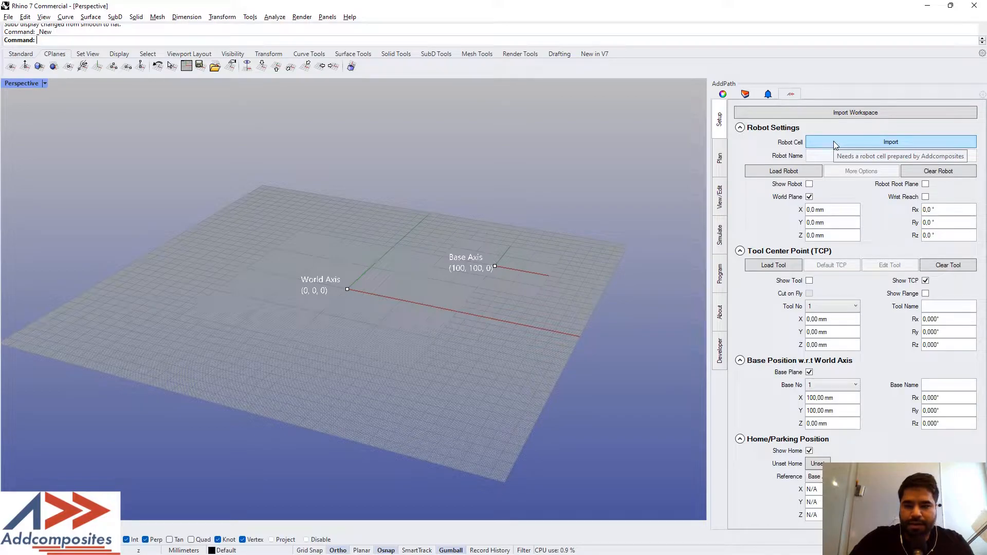
mouse_move(856, 112)
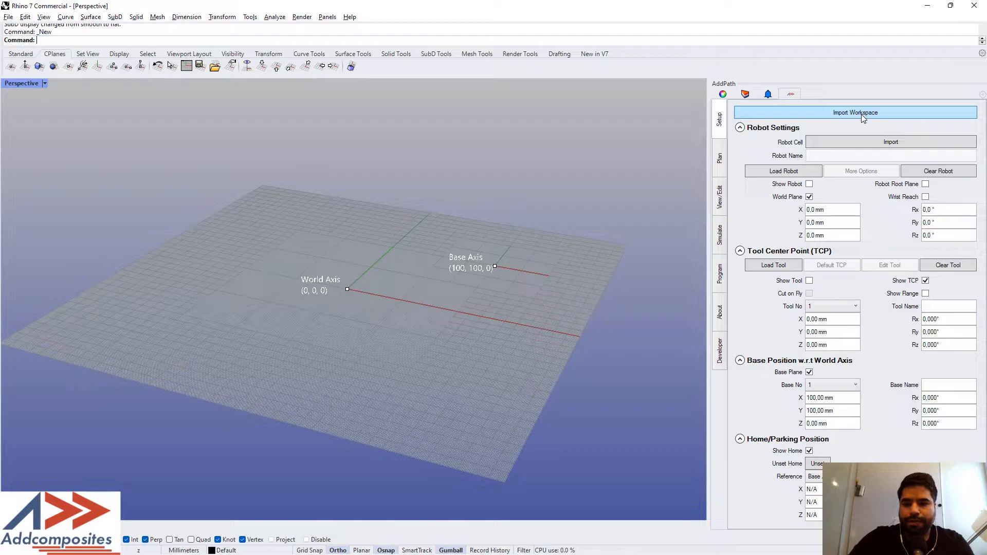
mouse_move(844, 176)
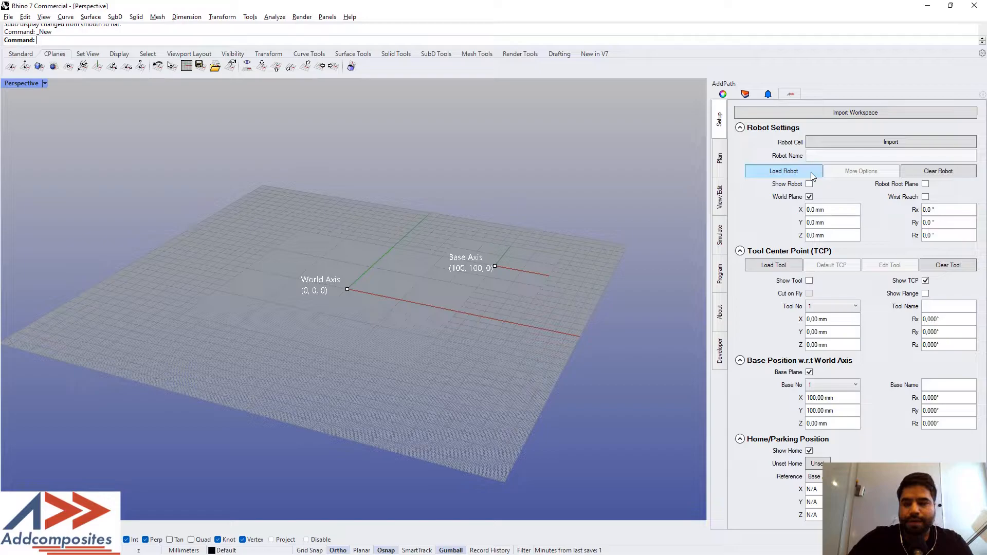
Browse into the Kuka folder in File Explorer to list the KUKA robot files
left_click(783, 171)
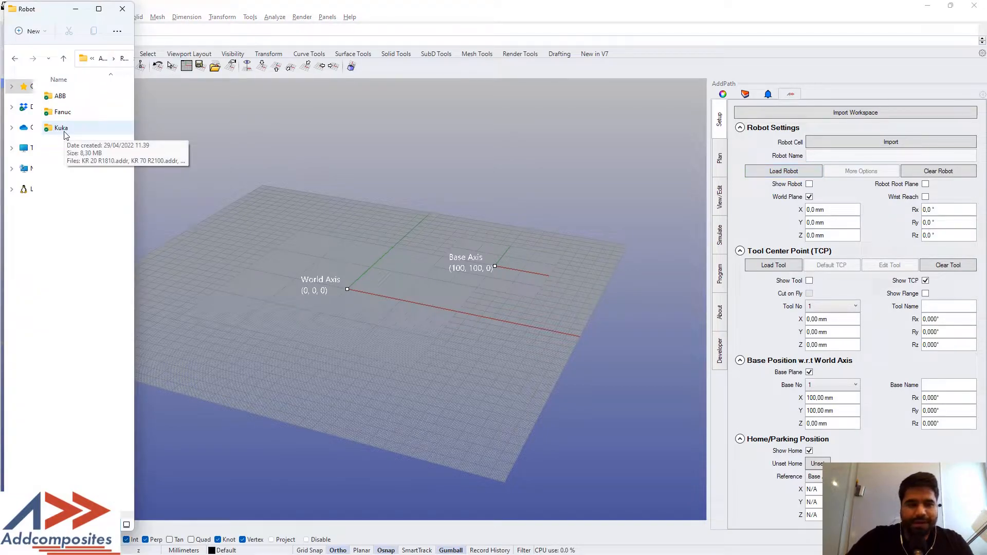
double_click(61, 128)
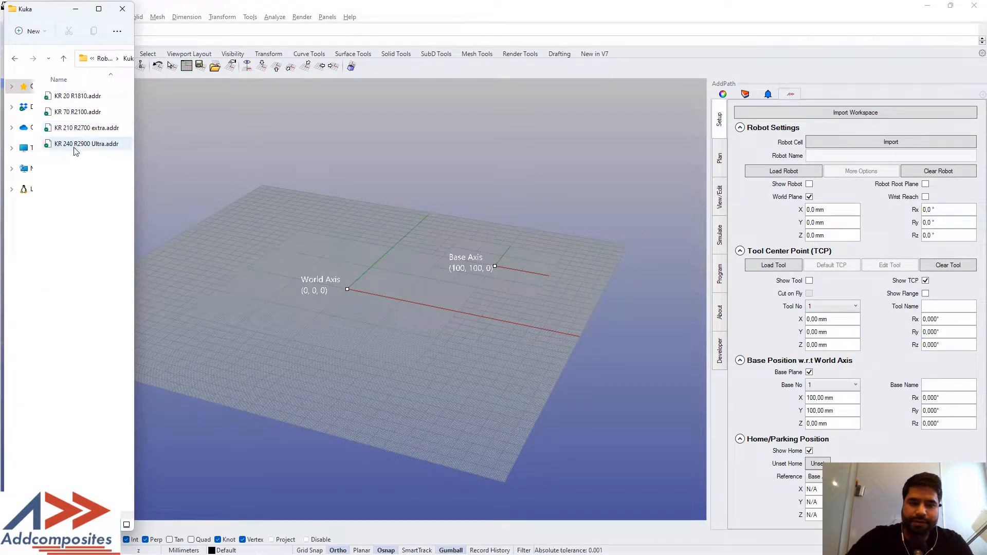
left_click(77, 95)
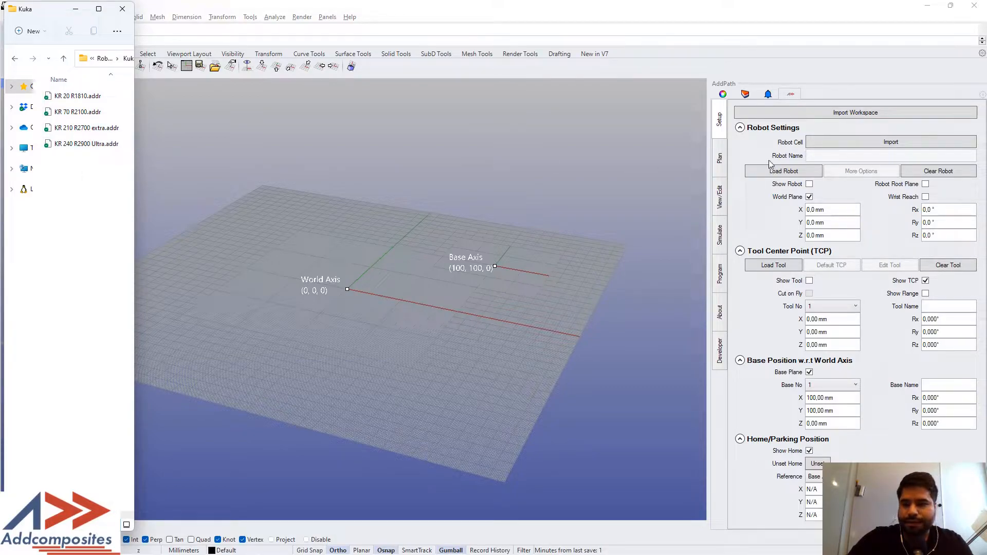
left_click(783, 171)
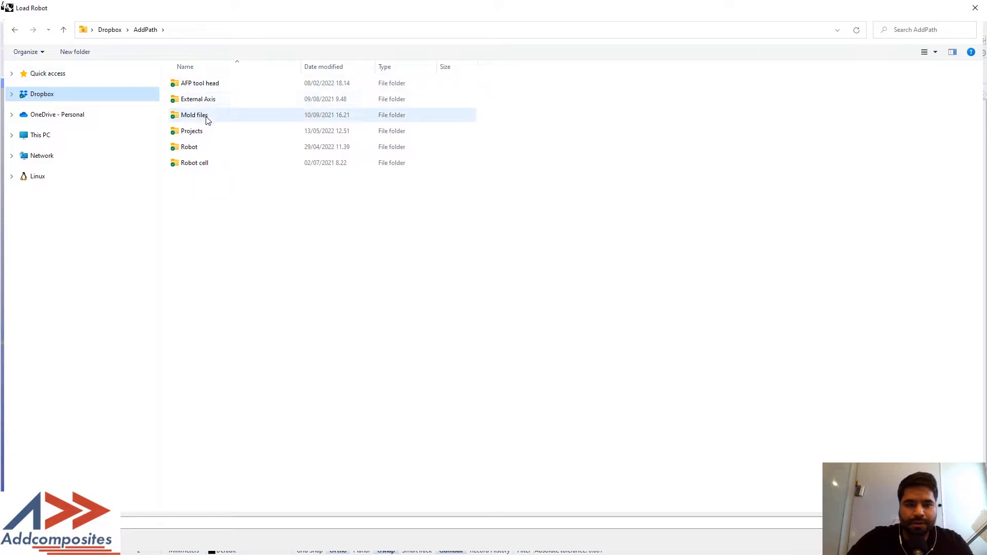
Load 'KR 210 R2700 extra.addr' from the Robot > Kuka folder into the scene
double_click(189, 146)
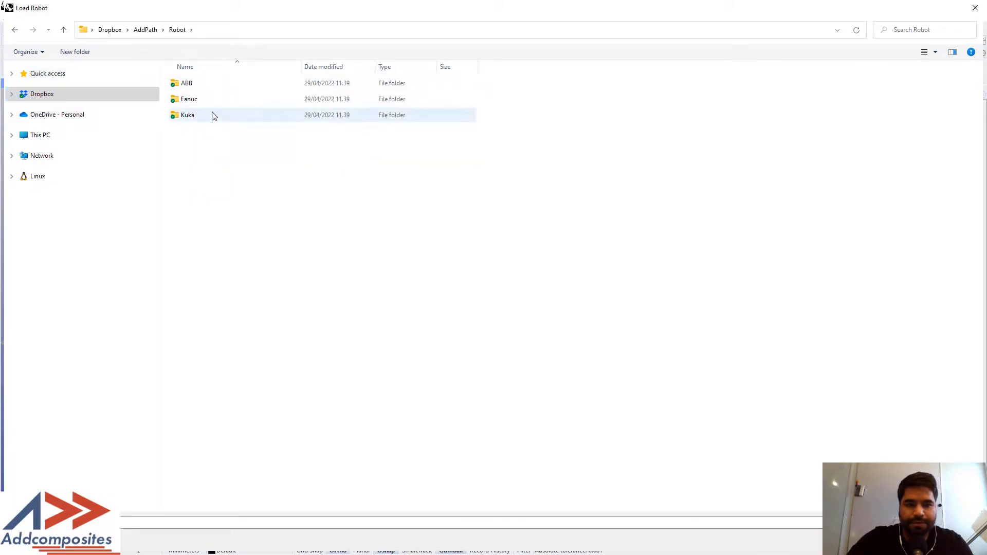
double_click(188, 114)
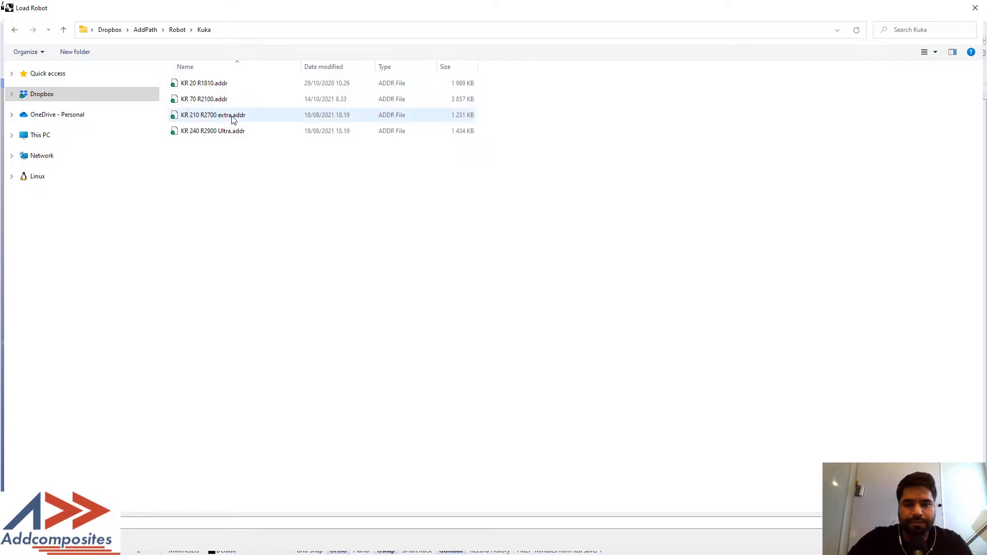
double_click(213, 114)
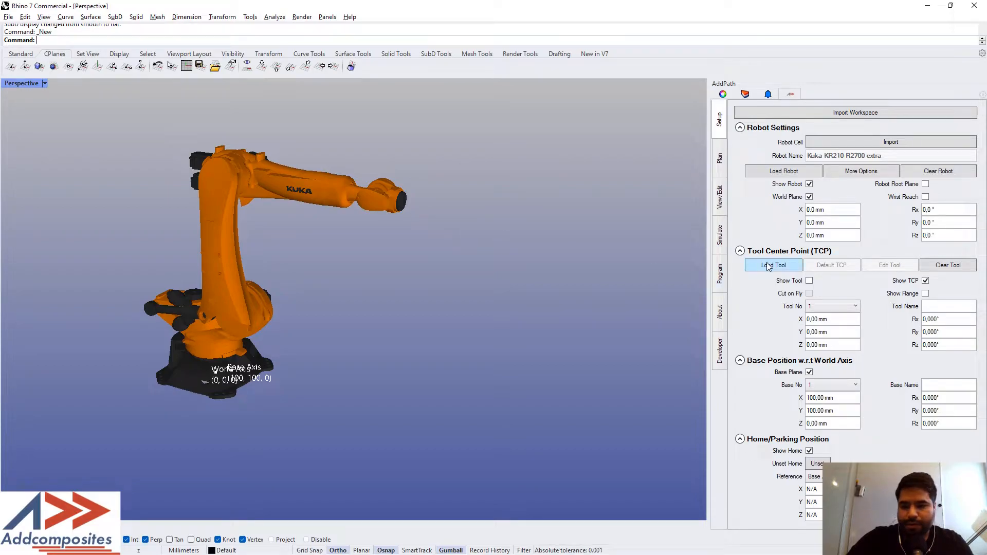
Mount 'AFP-XS Rev D.1.addt' from the AFP tool head folder onto the robot flange
left_click(773, 264)
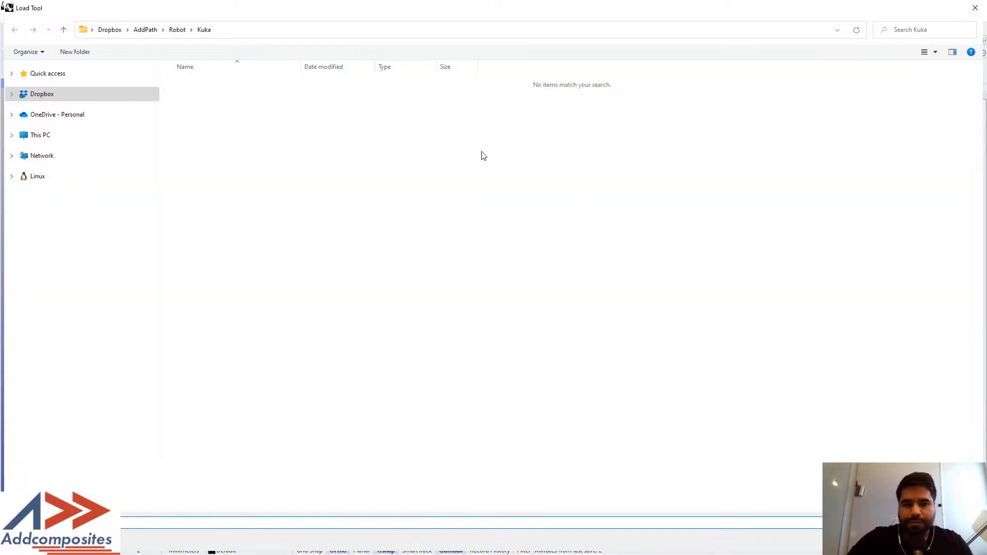
left_click(177, 30)
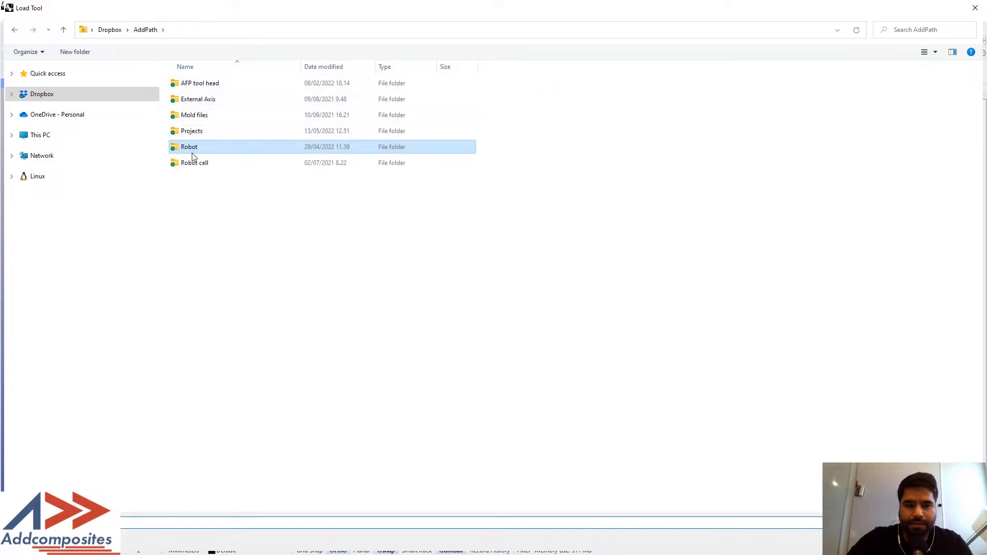
double_click(200, 82)
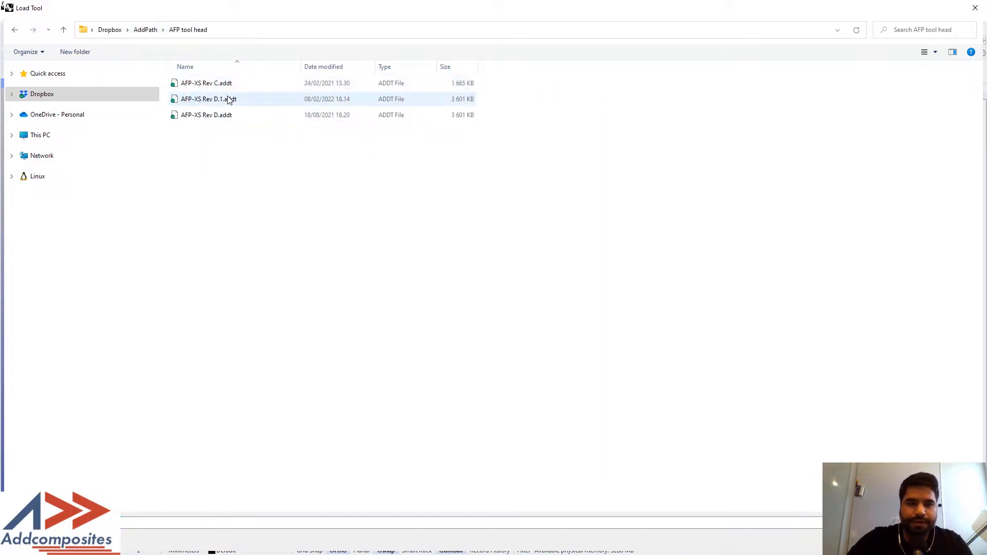
double_click(208, 98)
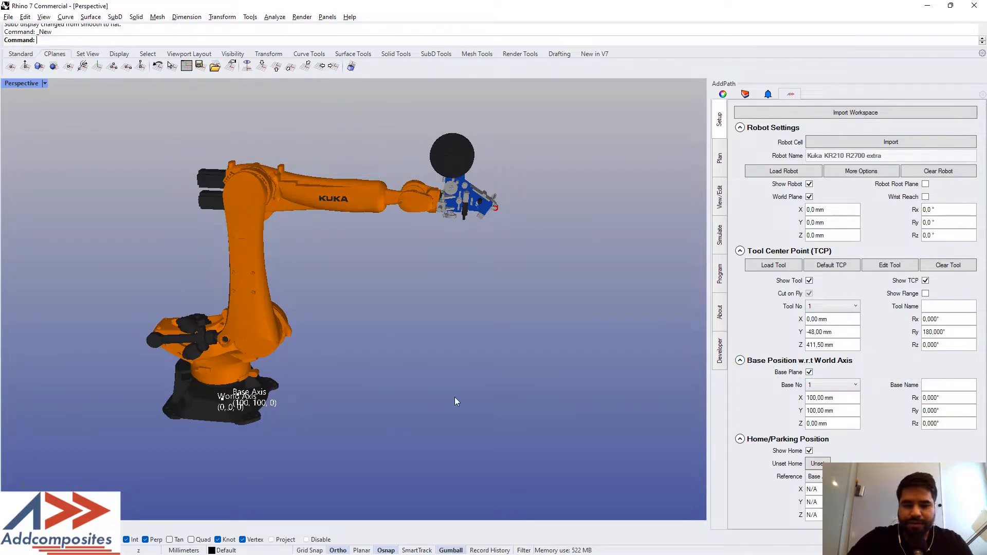
mouse_move(306, 401)
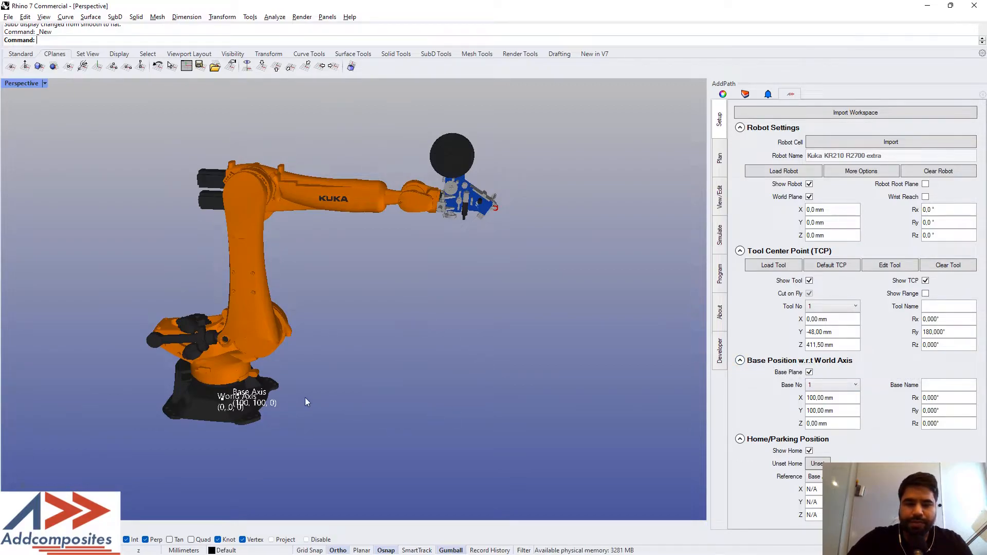
mouse_move(816, 376)
type("200")
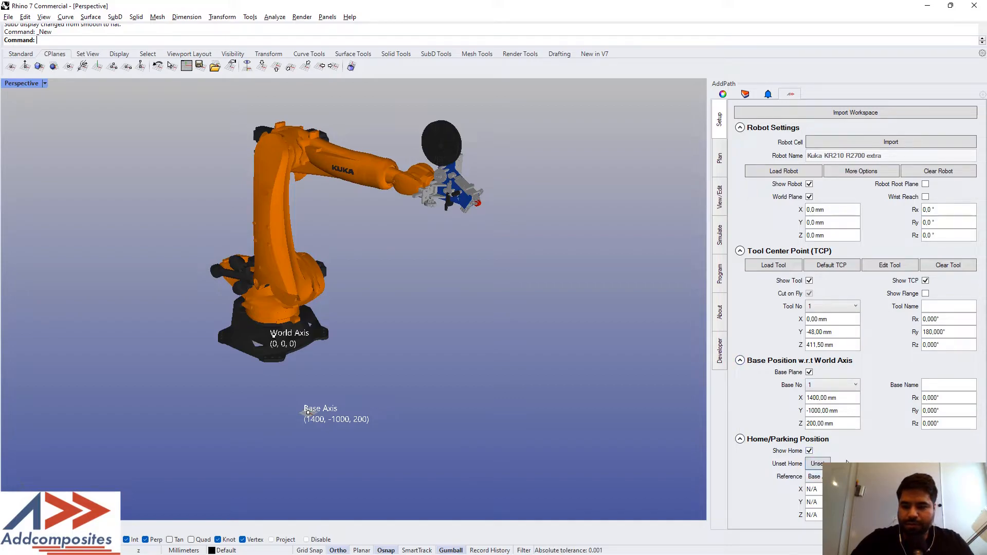
mouse_move(758, 235)
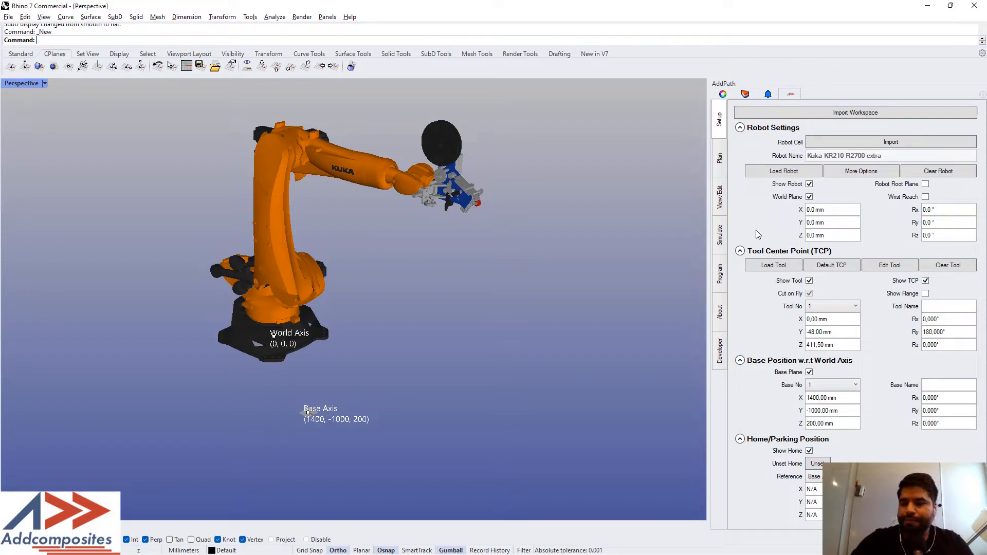
mouse_move(752, 226)
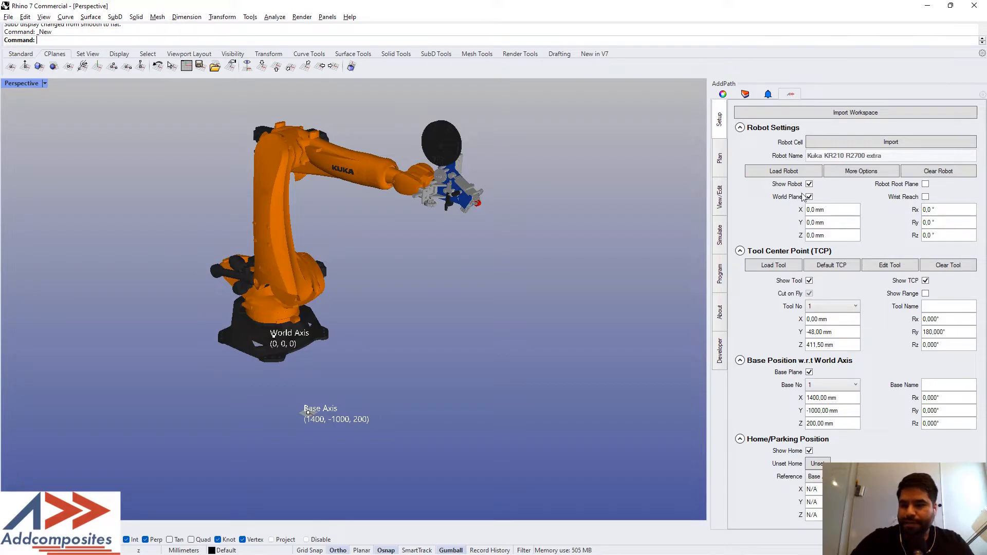
Review Axis 1 hard and soft limits in More Robot Options, then show Workspace Monitoring
left_click(861, 170)
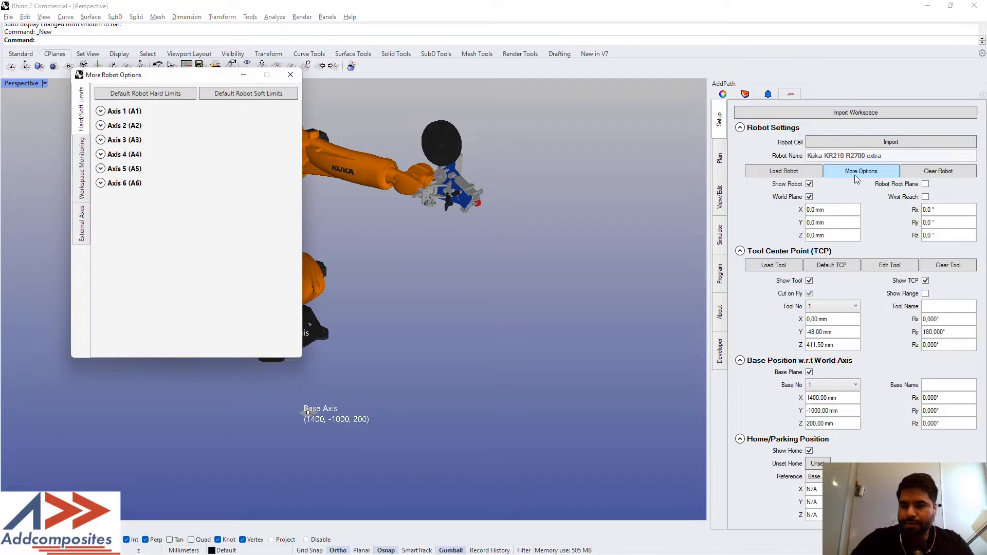
left_click_drag(113, 74, 617, 122)
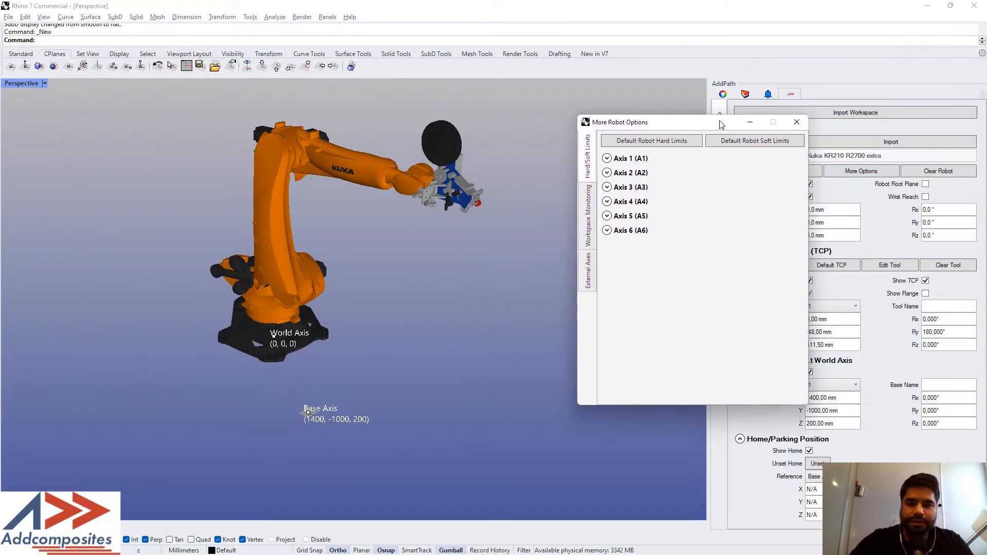
left_click(626, 158)
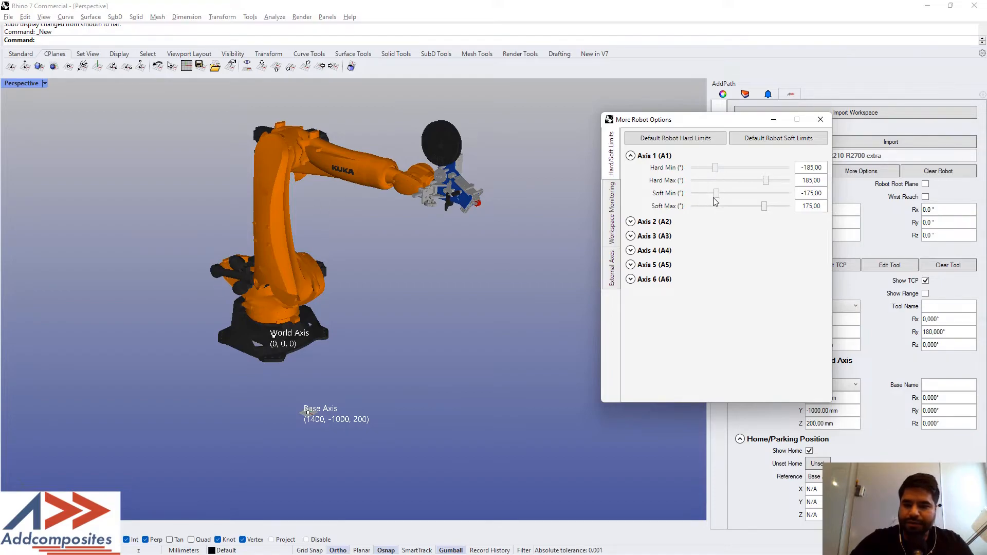
left_click(655, 155)
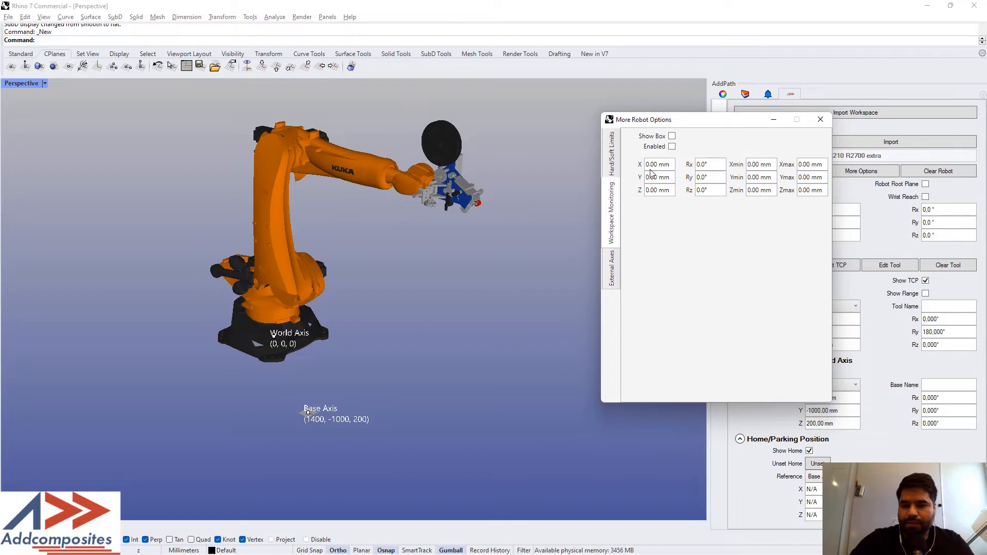
Toggle Show Box on and back off, then view the External Axes settings
left_click(672, 136)
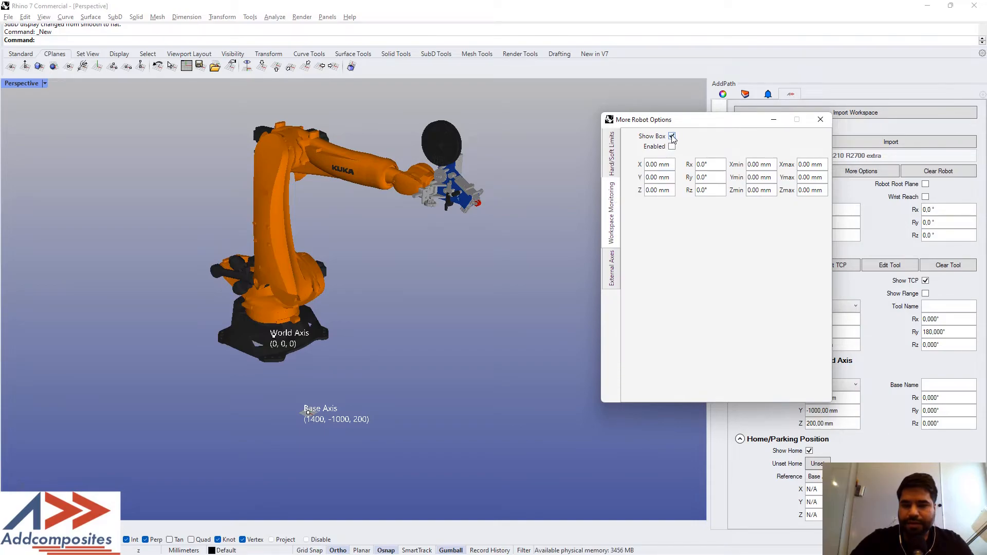
left_click(672, 136)
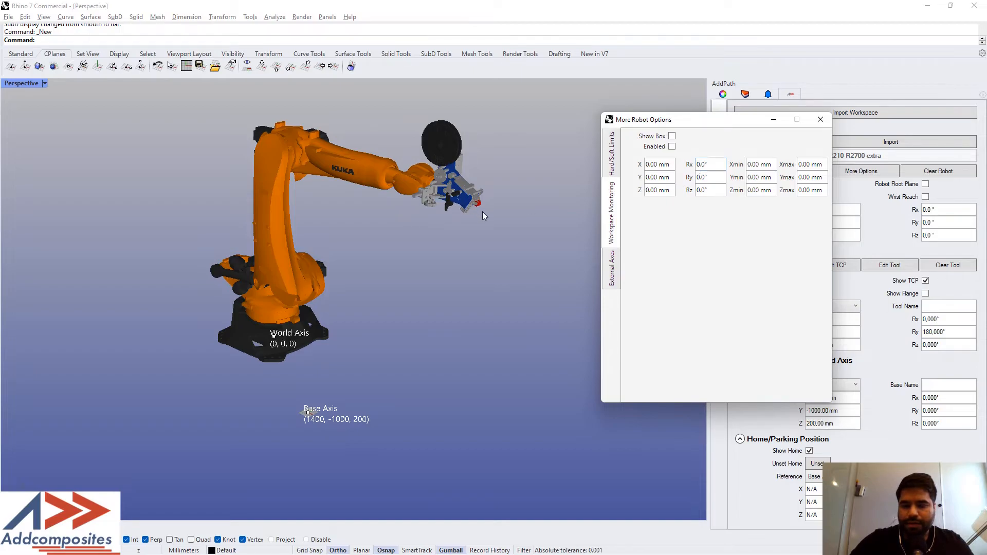
mouse_move(481, 209)
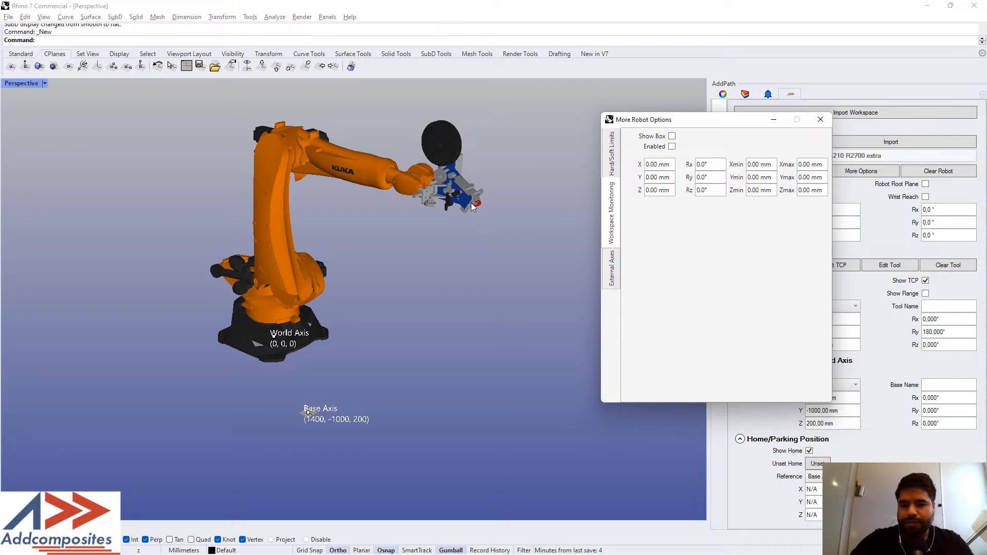
mouse_move(479, 207)
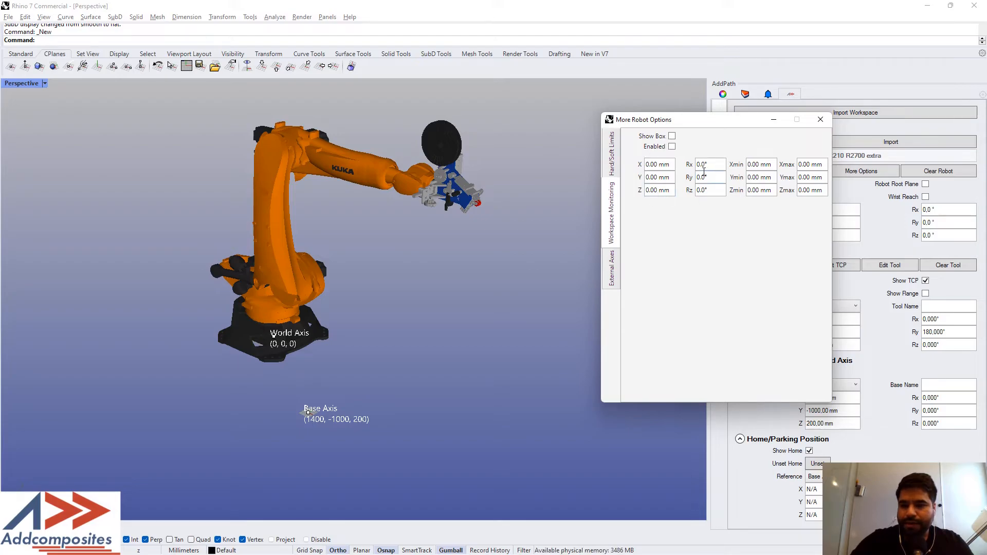
mouse_move(392, 193)
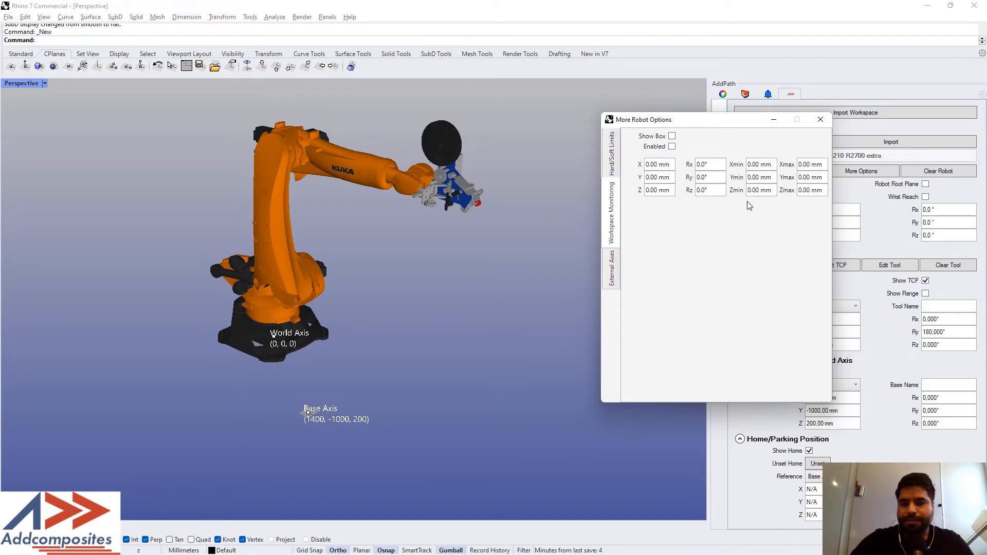
mouse_move(670, 145)
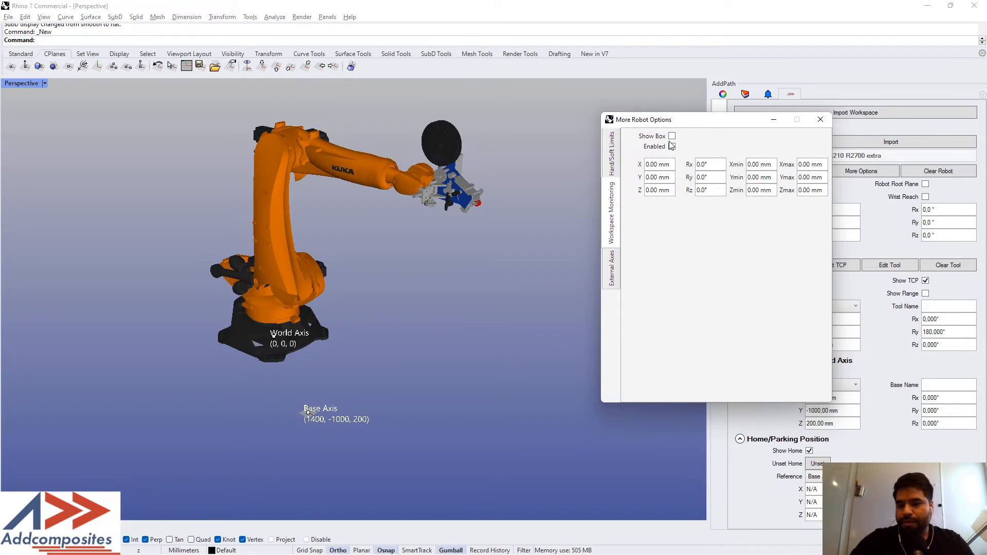
left_click(610, 264)
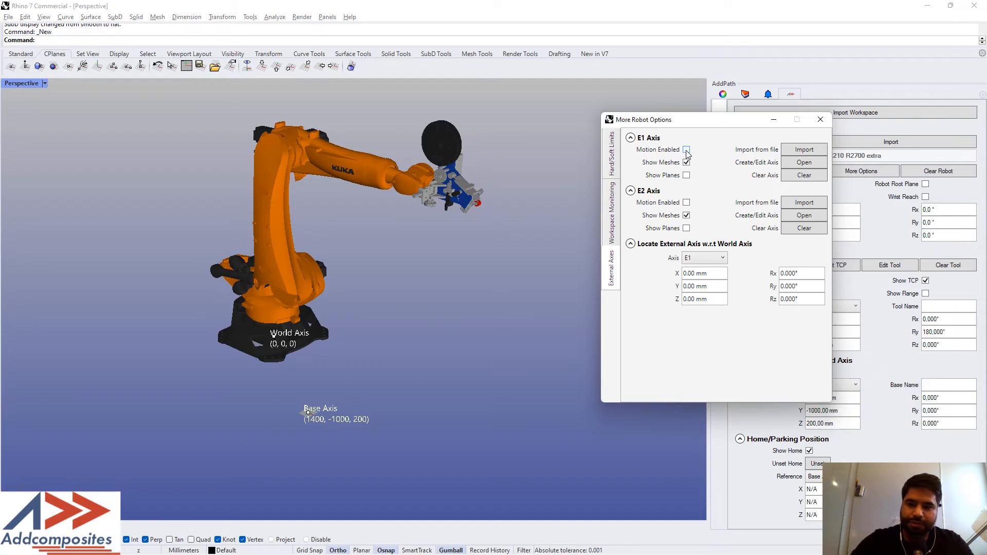
Check the E1/E2 external axis options, then close More Robot Options
left_click(686, 150)
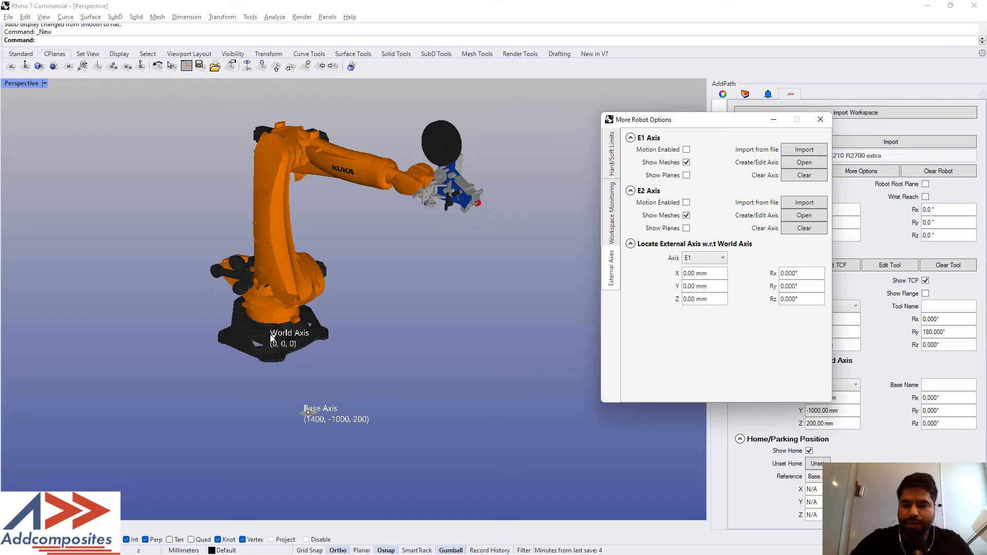
mouse_move(767, 289)
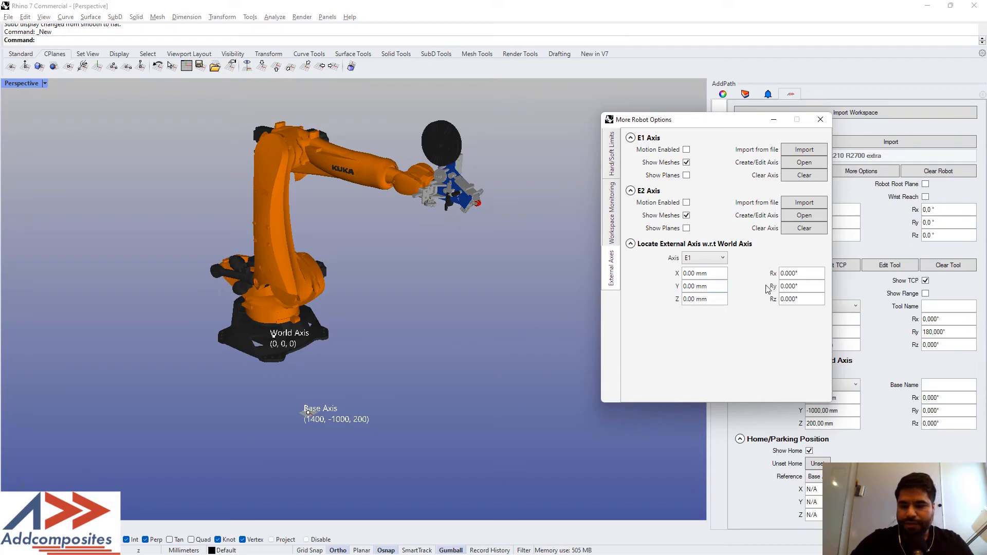
mouse_move(701, 209)
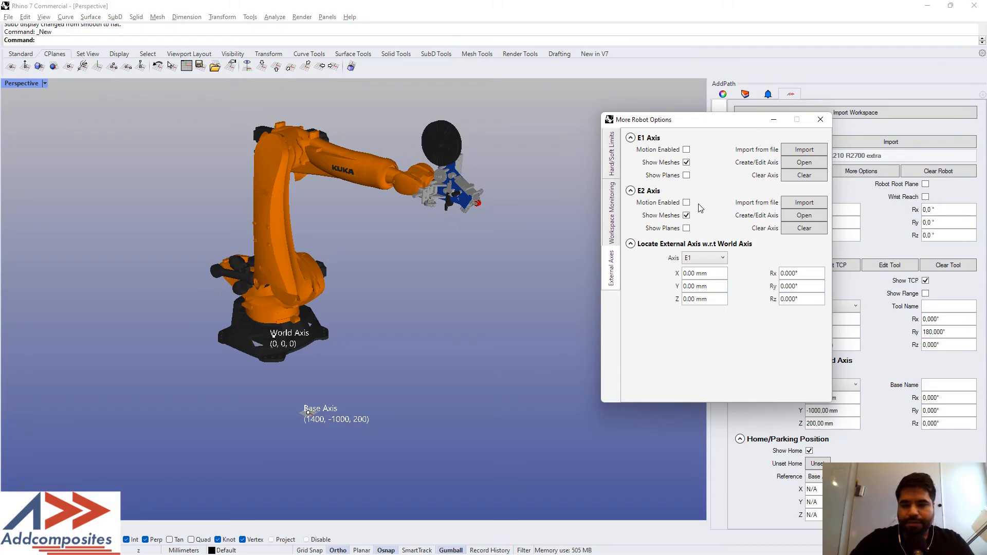
left_click(820, 120)
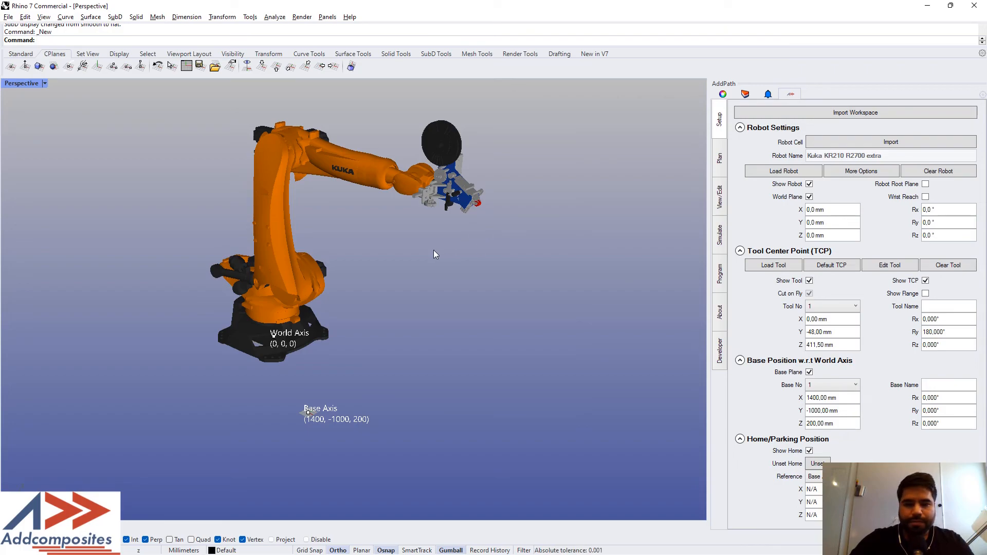